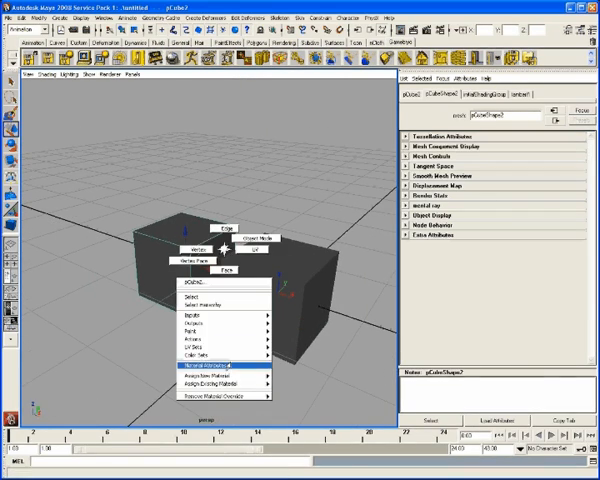
Open the left cube's NiMultiShader material attributes in the Attribute Editor.
{"action": "left_click", "coordinate": [214, 366]}
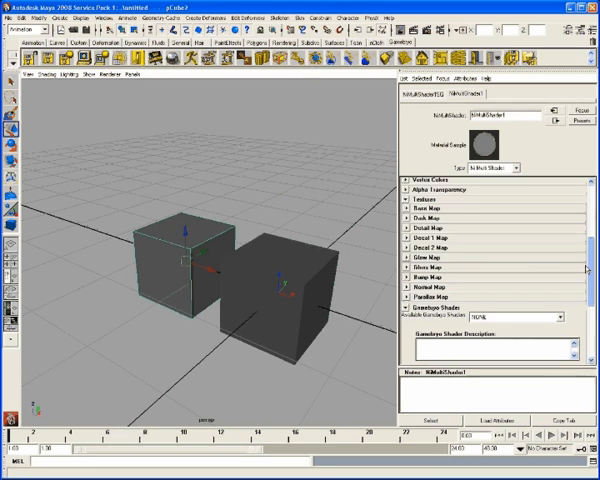
Connect a Ramp texture with blue, green and red colours to the NiMultiShader's Base Map.
{"action": "left_click", "coordinate": [420, 208]}
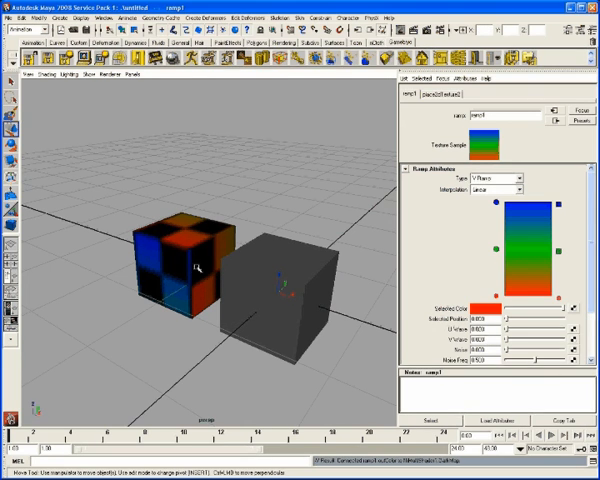
{"action": "mouse_move", "coordinate": [120, 185]}
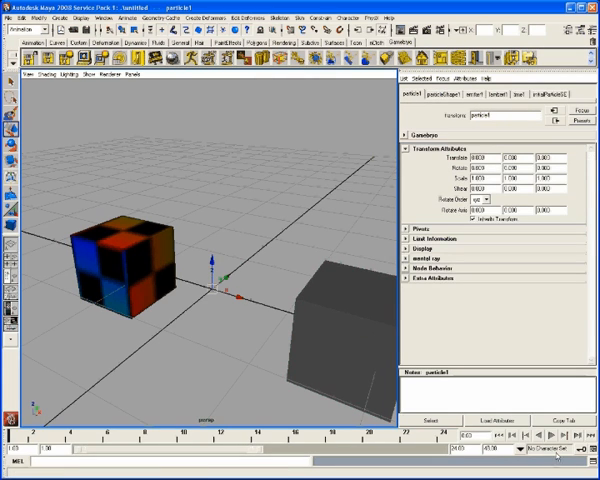
Play the timeline to emit particles, and render particleShape1 as Cloud (s/w) with larger radius.
{"action": "left_click", "coordinate": [554, 434]}
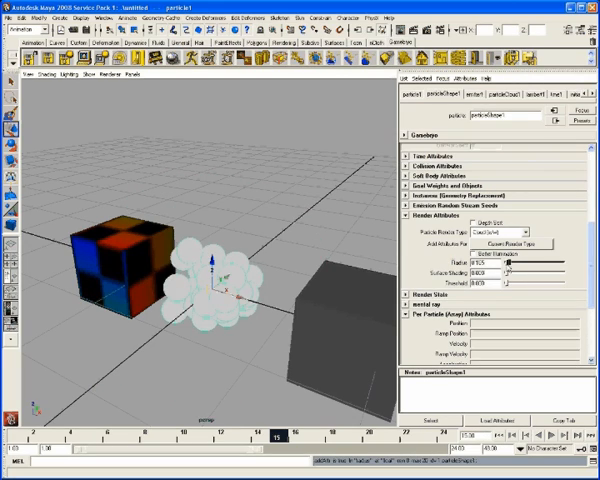
Create a second emitter, producing particle2 with emitter2.
{"action": "left_click", "coordinate": [548, 436]}
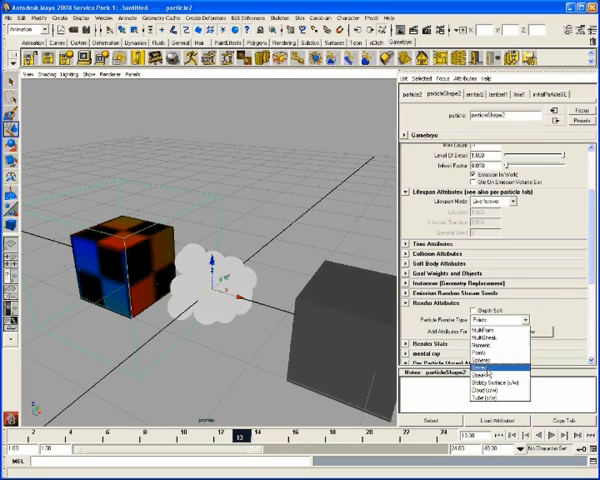
Pick a new Particle Render Type for particleShape2.
{"action": "left_click", "coordinate": [489, 363]}
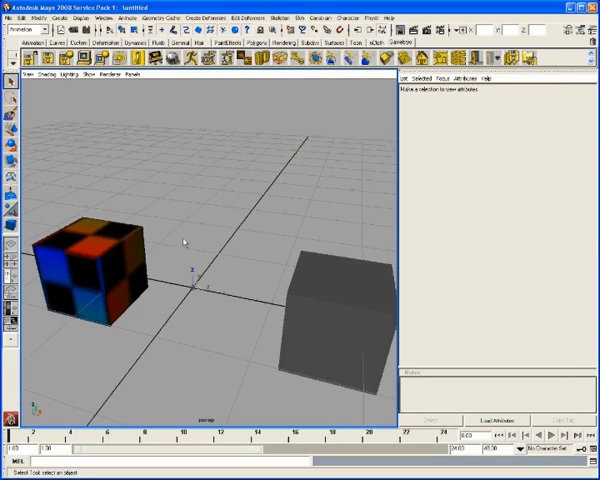
{"action": "mouse_move", "coordinate": [351, 91]}
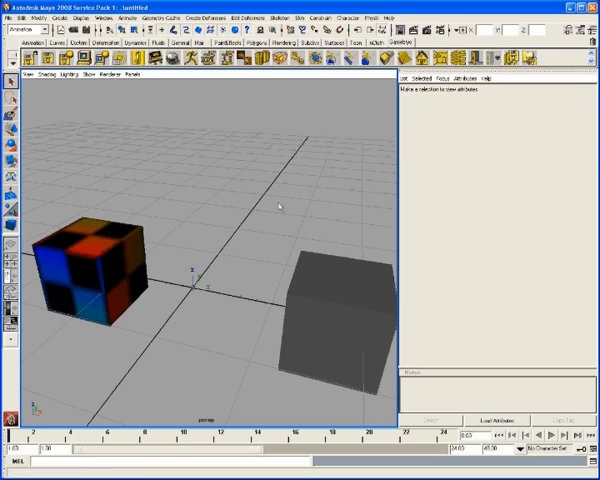
Make the particles collide with the right cube and replay the timeline to frame 17.
{"action": "left_click", "coordinate": [95, 280]}
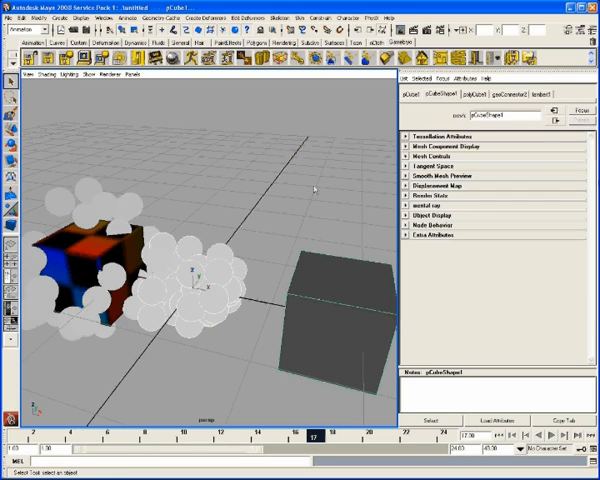
Play and stop the particle animation, then step forward to frame 45 on the longer range.
{"action": "left_click", "coordinate": [548, 433]}
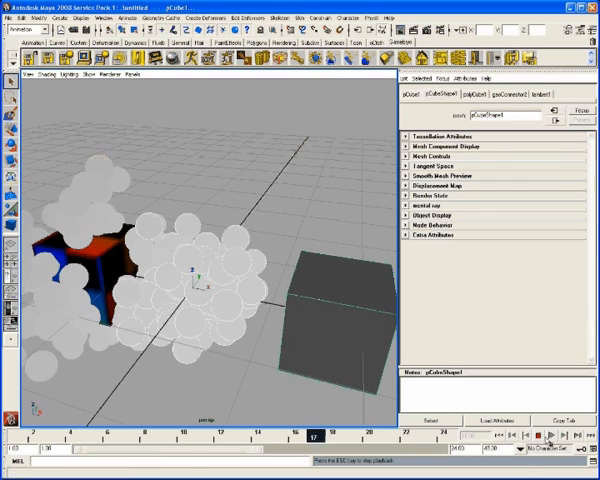
{"action": "left_click", "coordinate": [544, 434]}
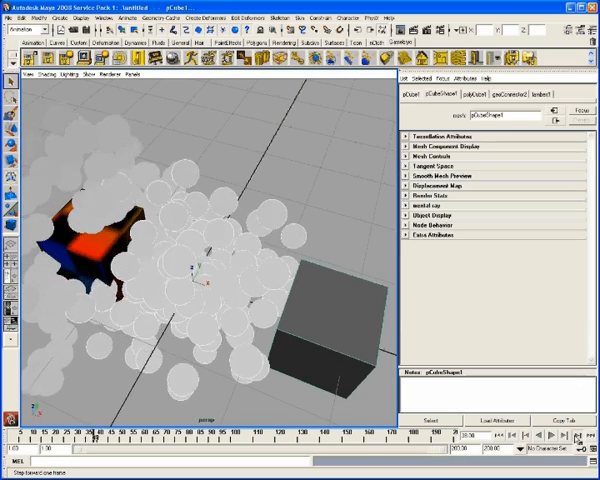
{"action": "left_click", "coordinate": [574, 434]}
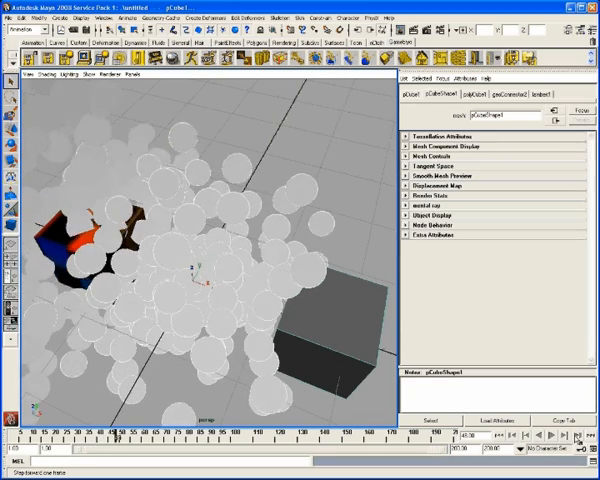